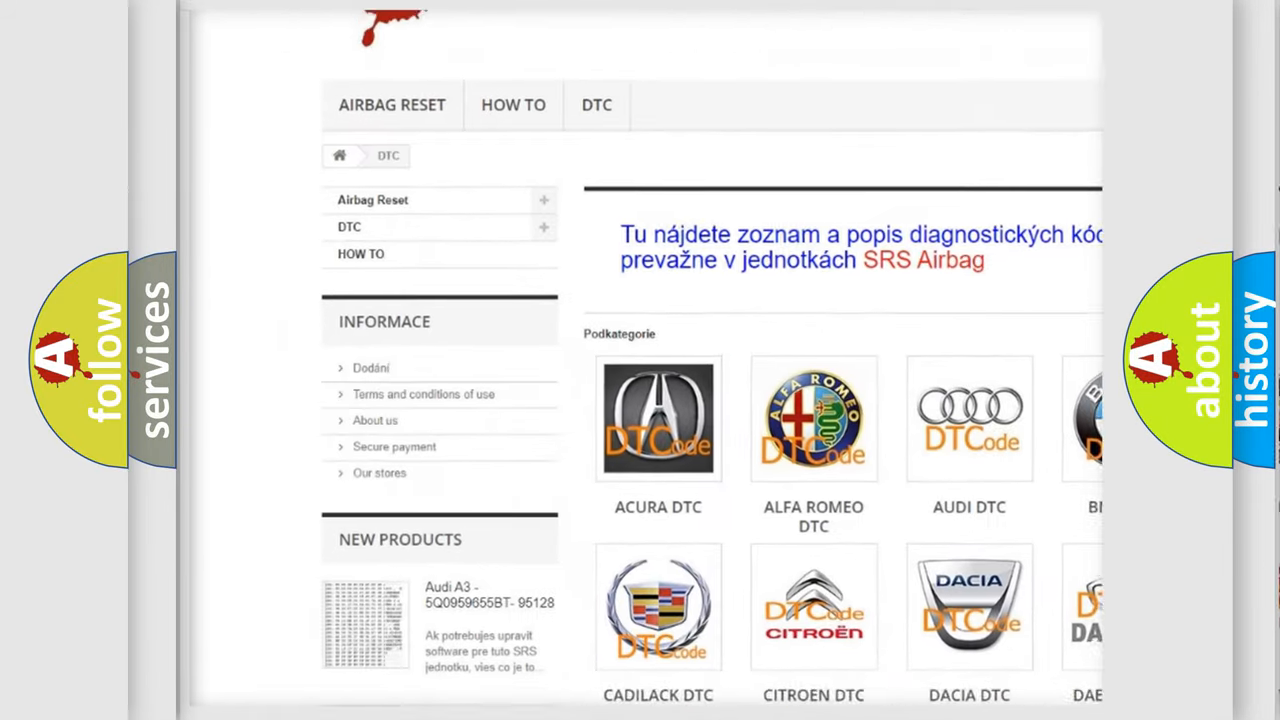
scroll(down, 3)
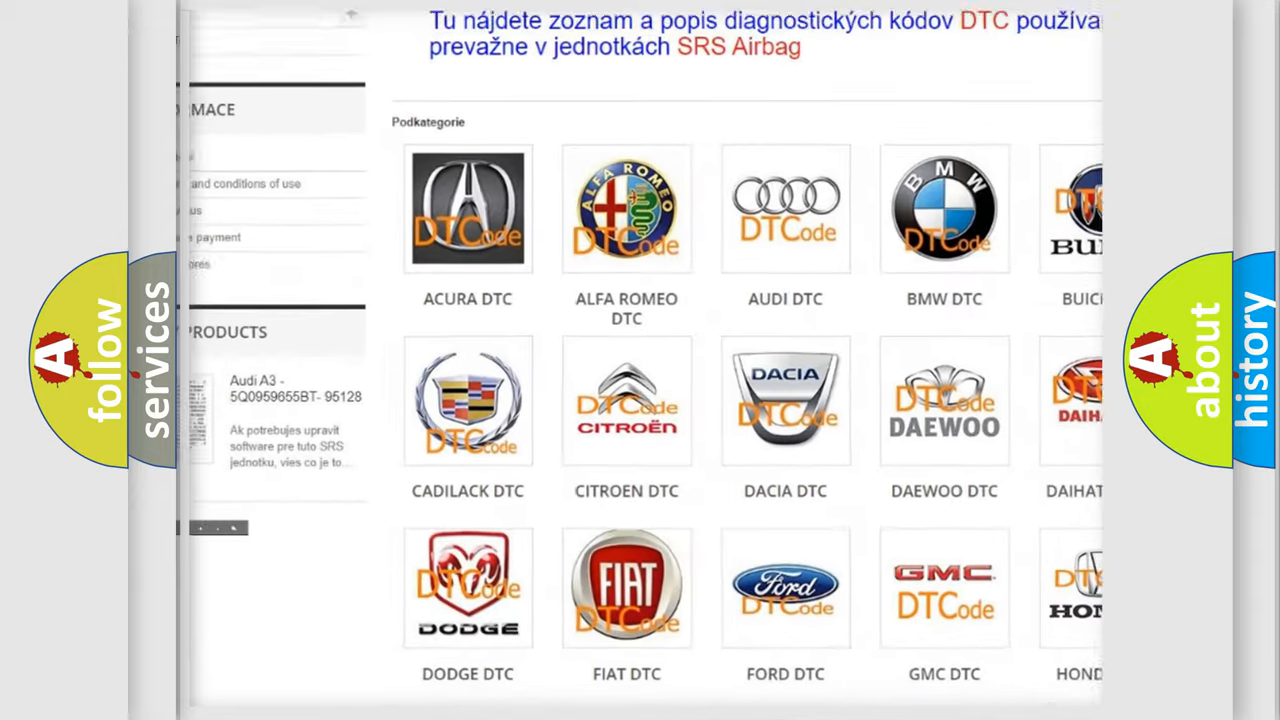
scroll(down, 3)
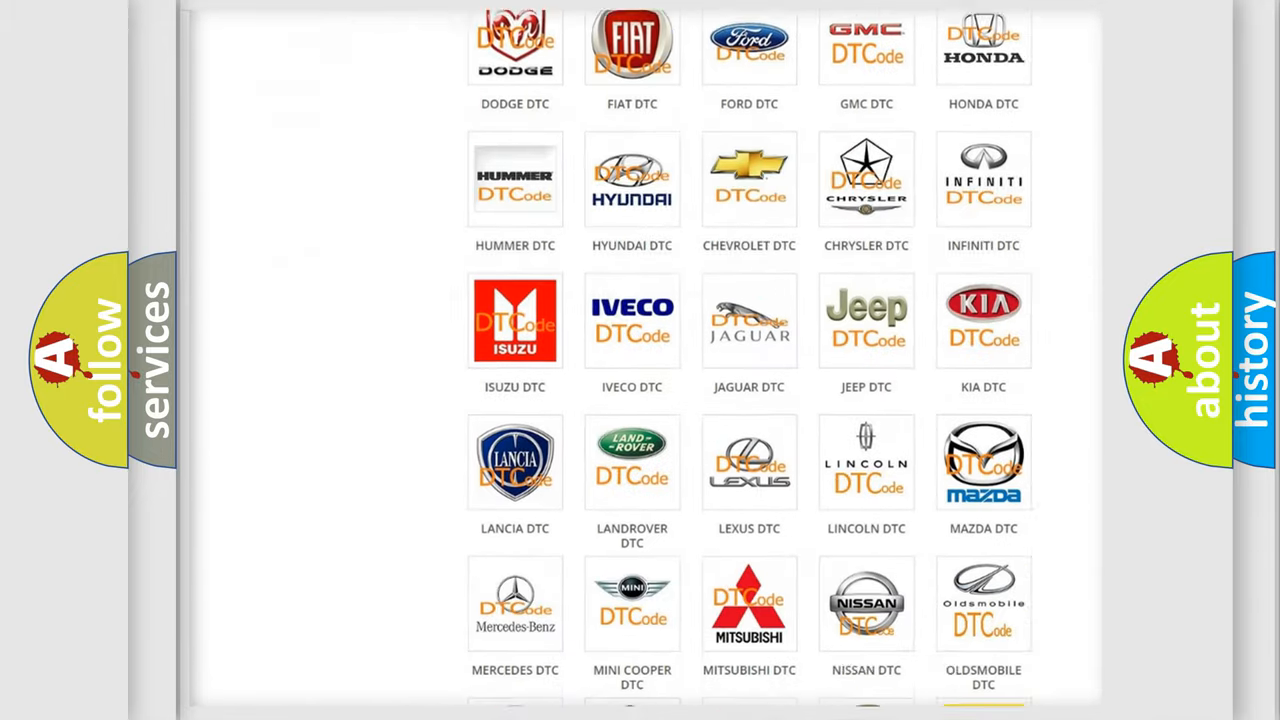
scroll(down, 3)
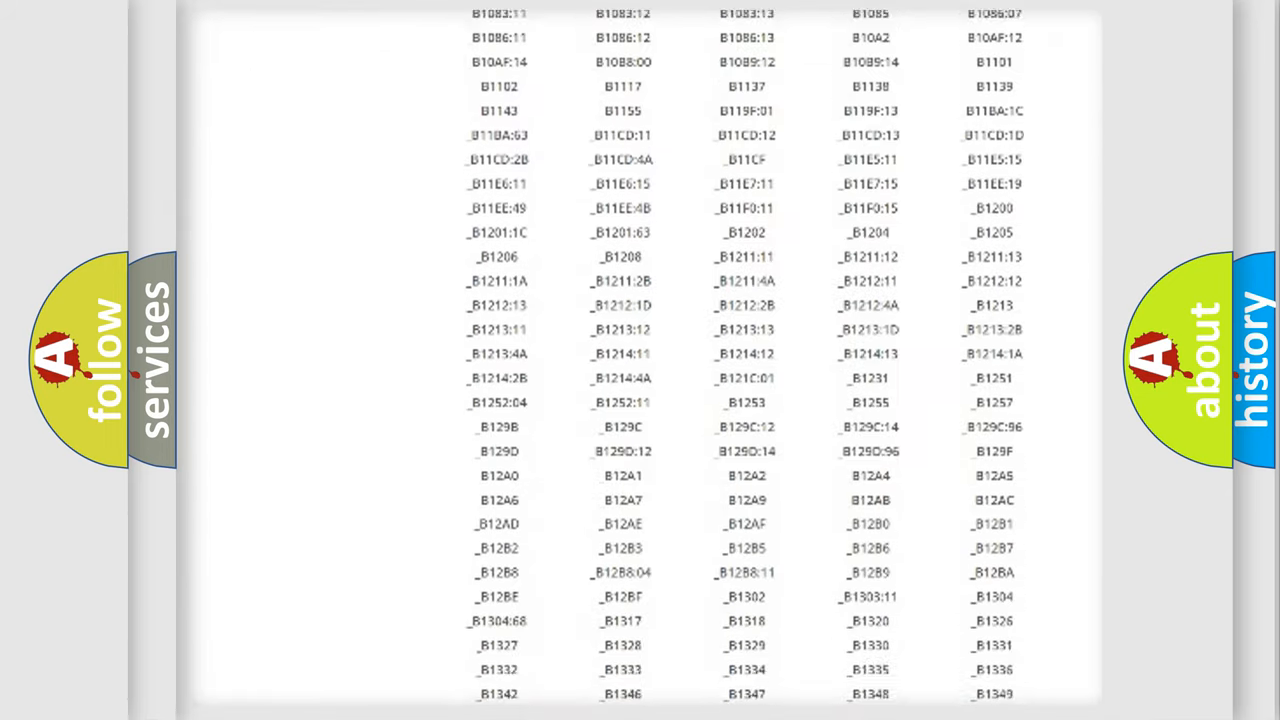
scroll(down, 3)
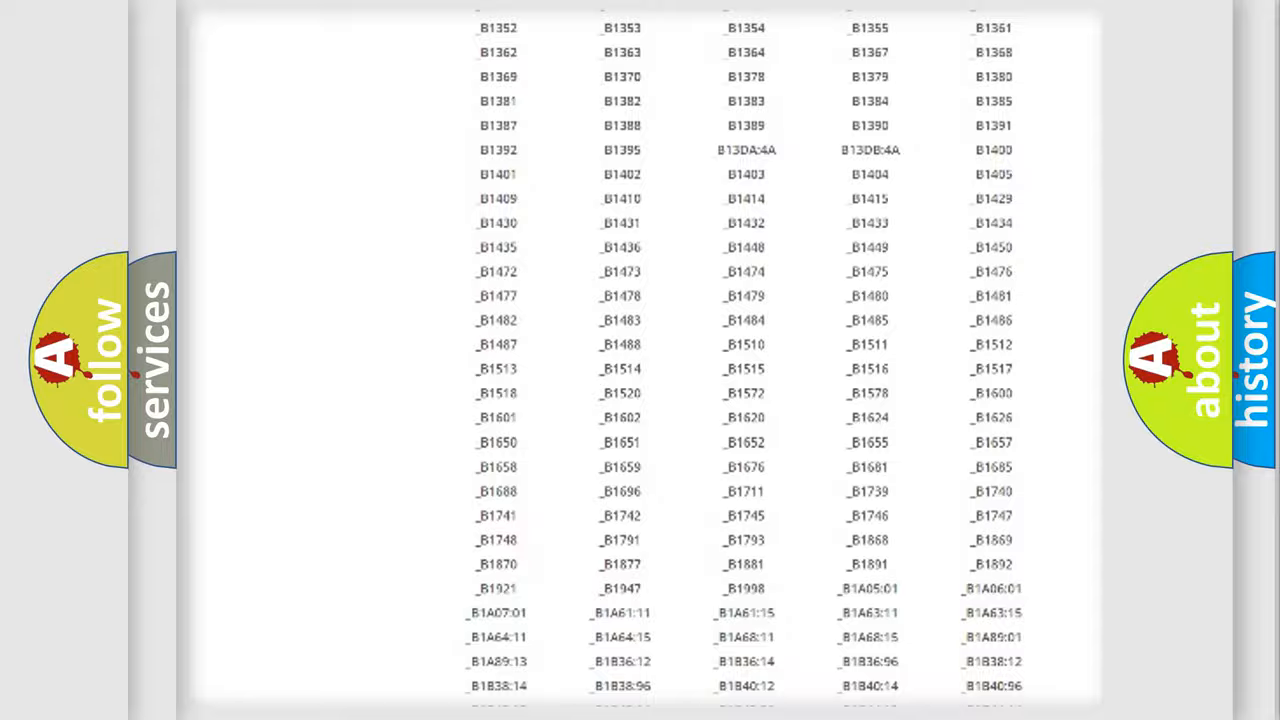